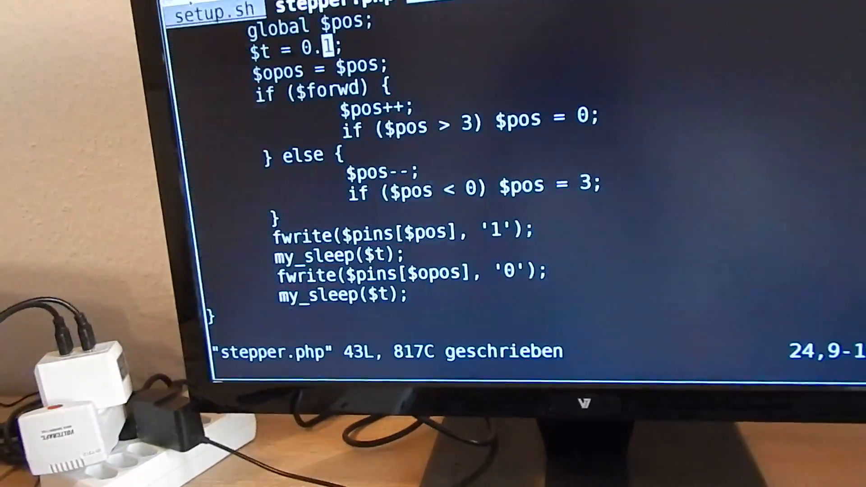
scroll(up, 3)
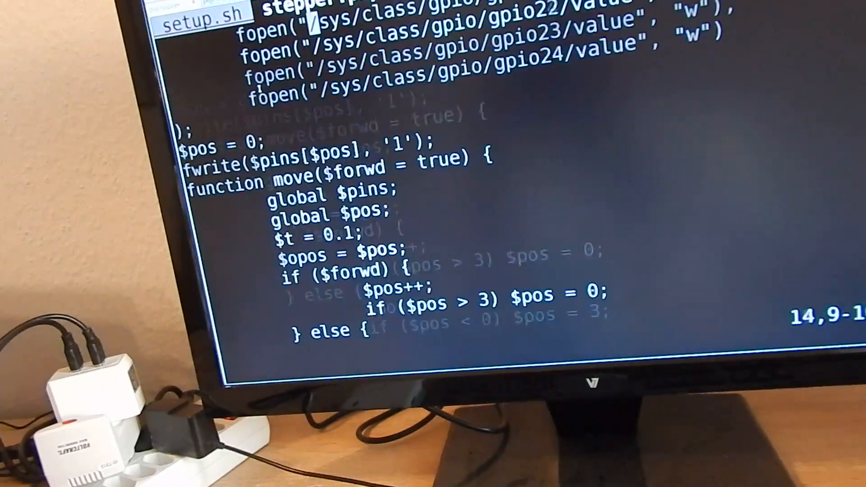
scroll(up, 3)
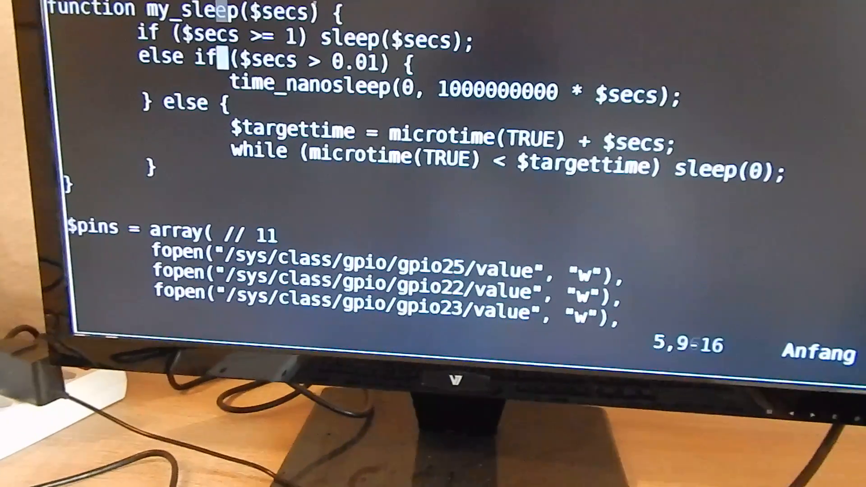
scroll(down, 3)
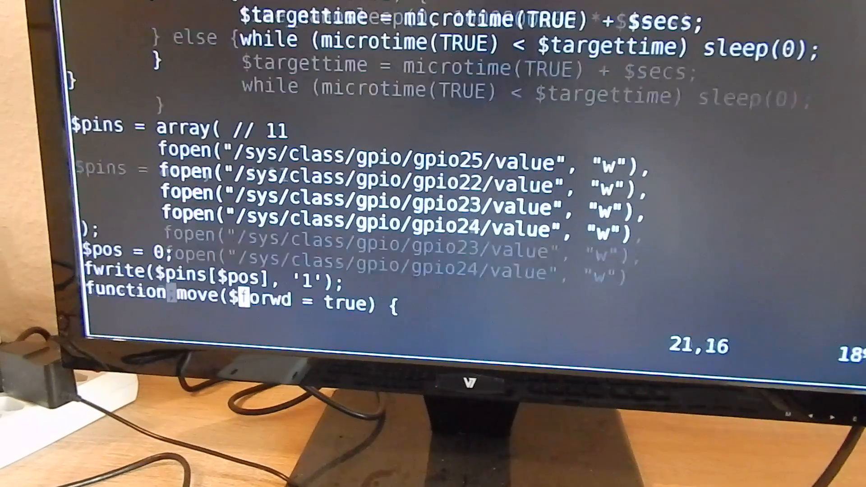